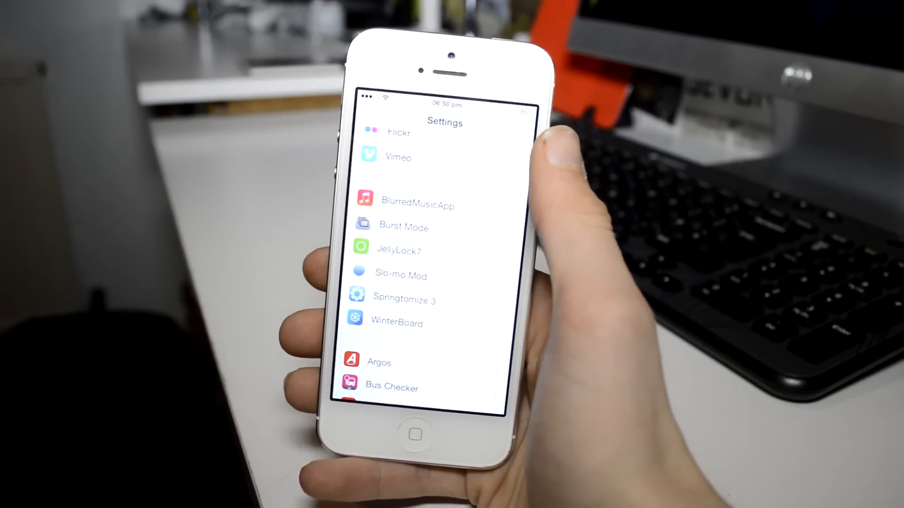
# - Take a burst of photos with the shutter, then start recording slow-motion video
pyautogui.click(417, 204)
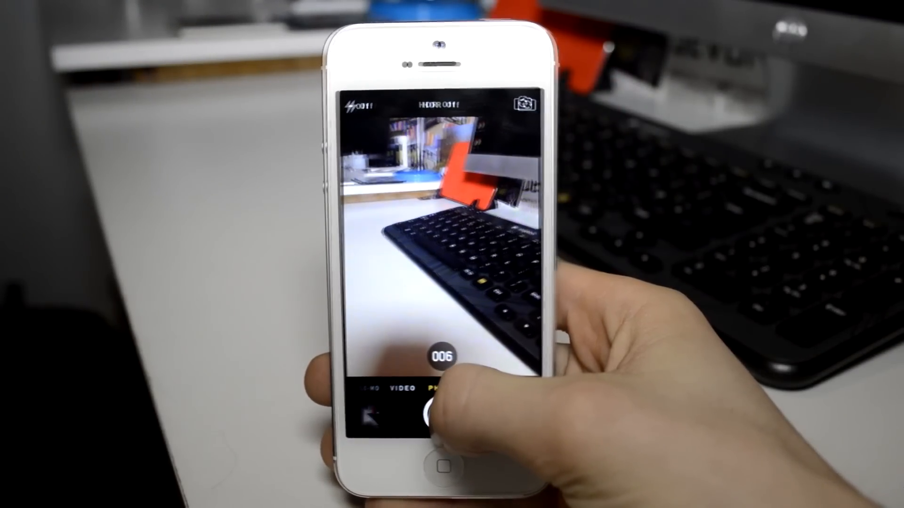
pyautogui.click(442, 409)
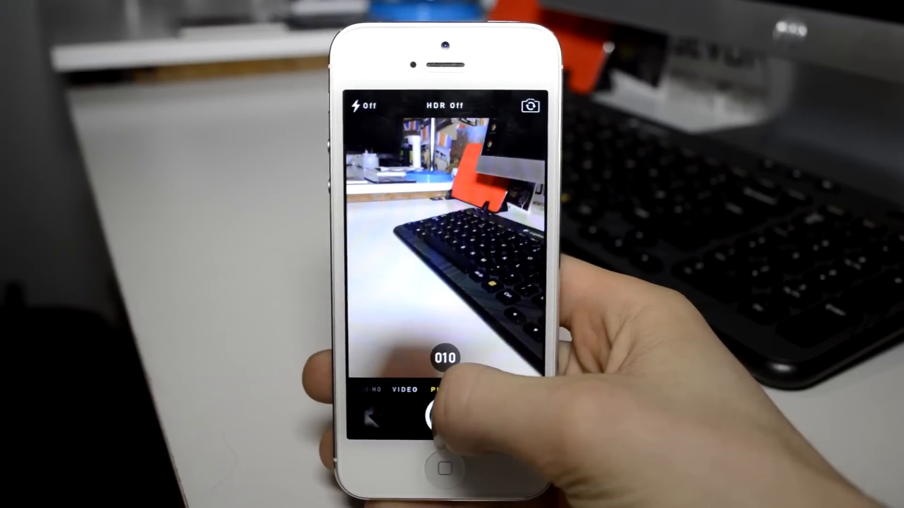
pyautogui.click(443, 415)
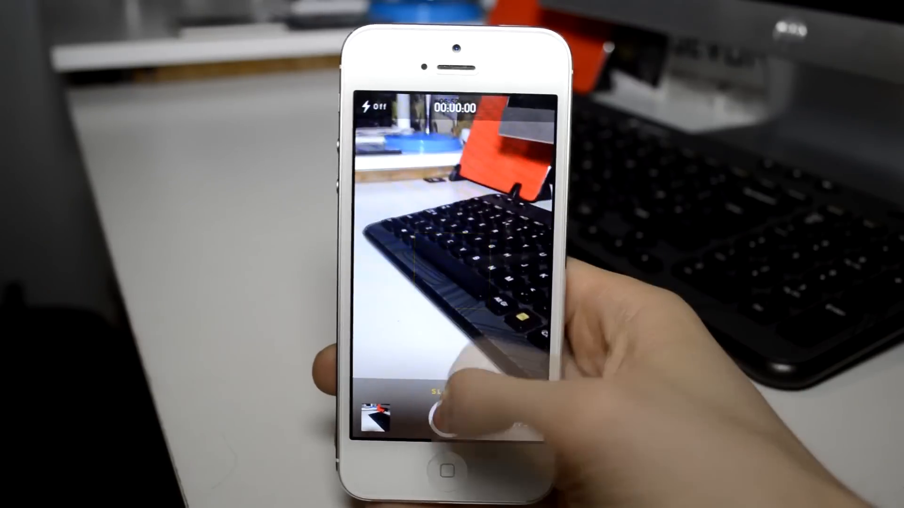
pyautogui.click(448, 417)
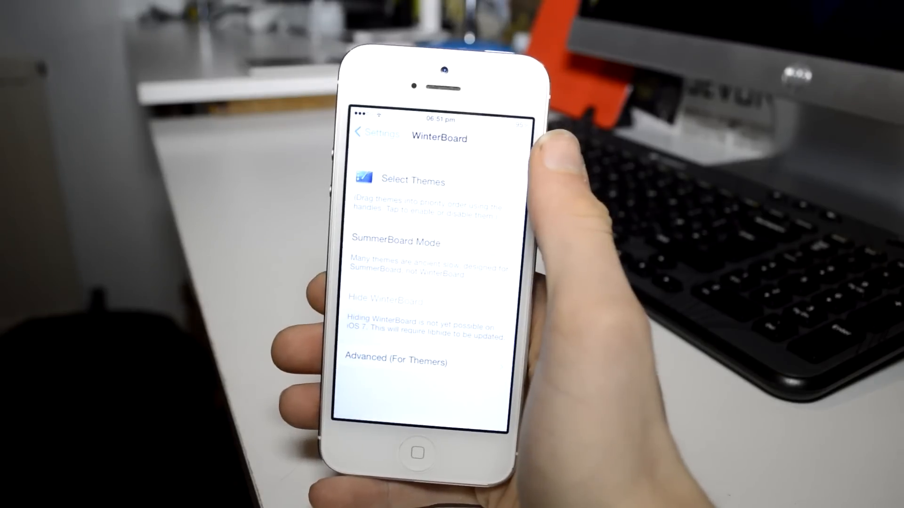
# - Show WinterBoard's Select Themes list with Solstice checked as the active theme
pyautogui.click(413, 179)
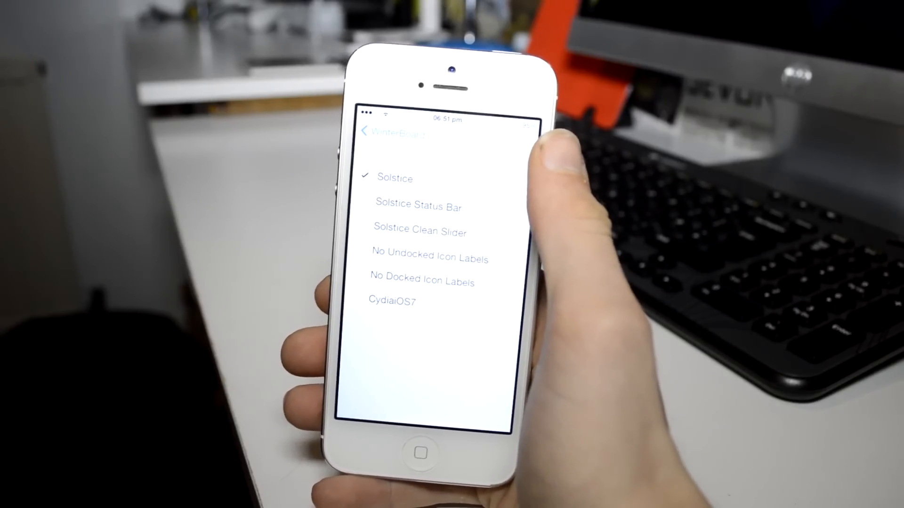